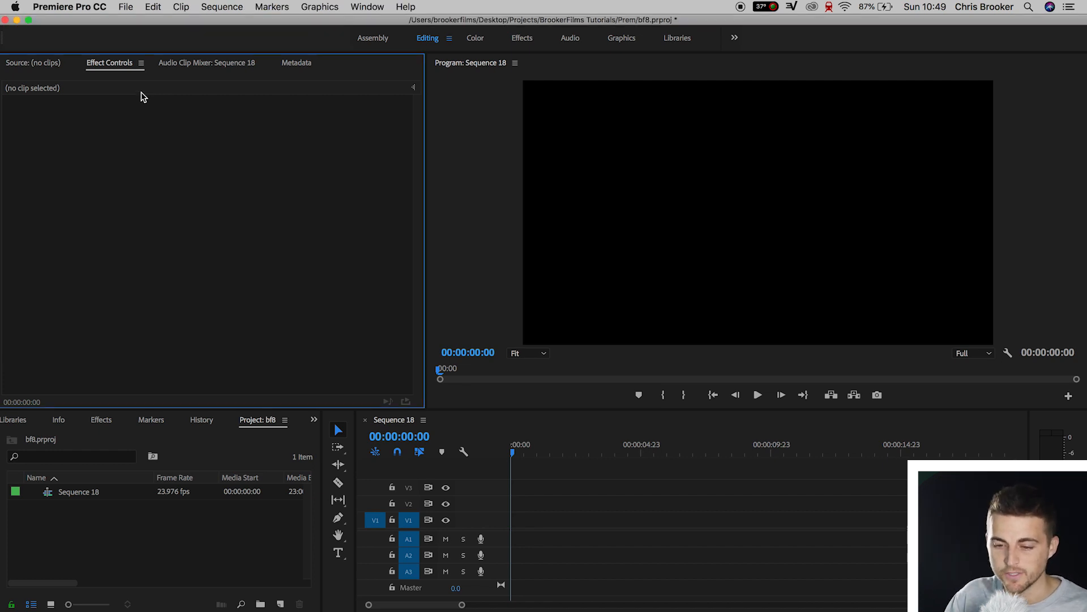
# Step: Create a new legacy title with the default settings
pyautogui.click(126, 7)
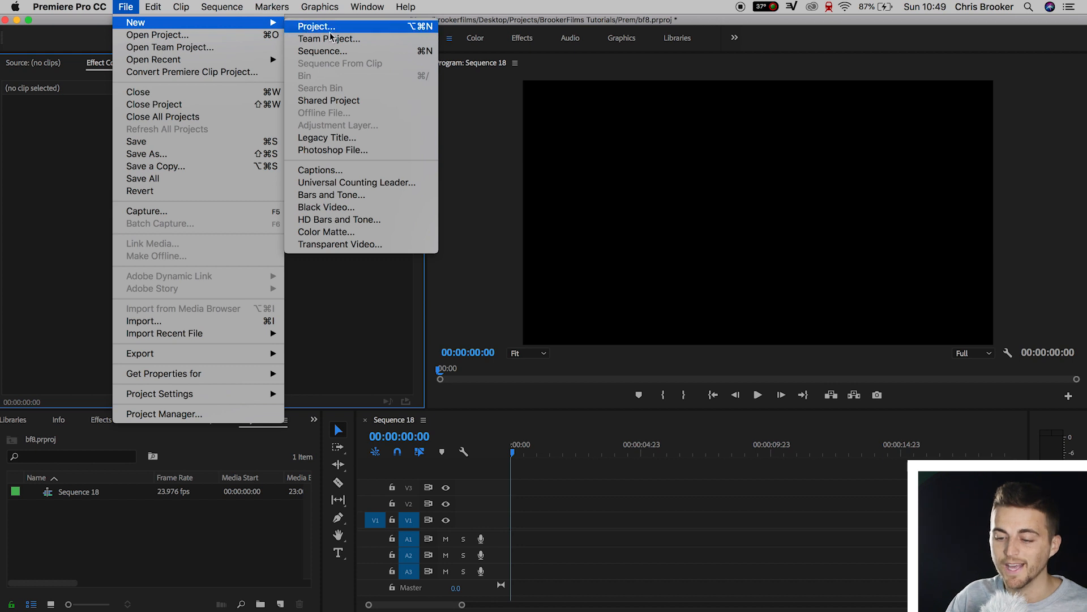
pyautogui.click(327, 137)
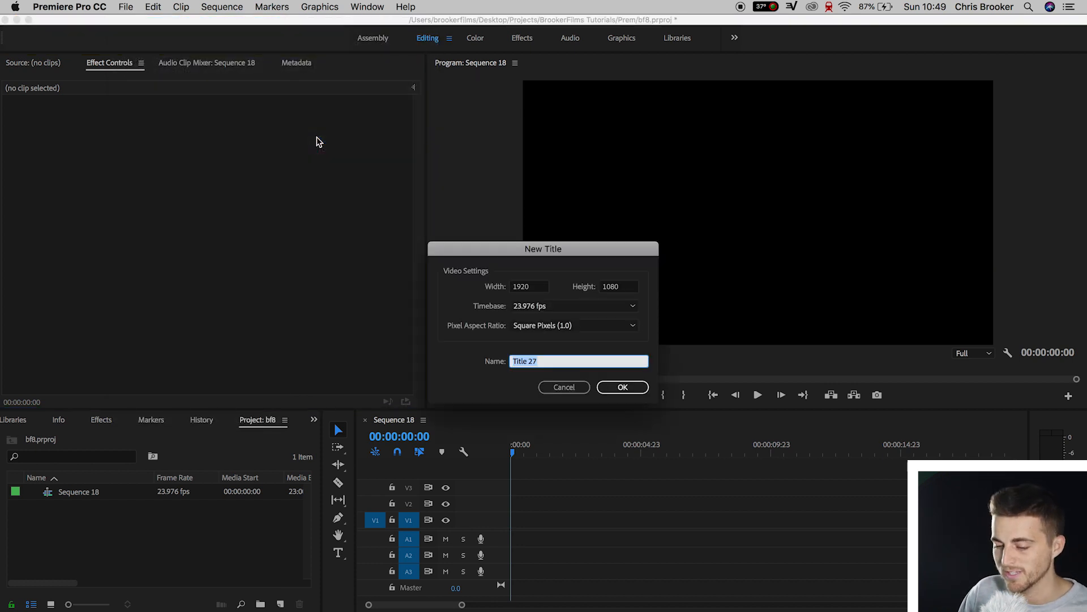
pyautogui.click(622, 387)
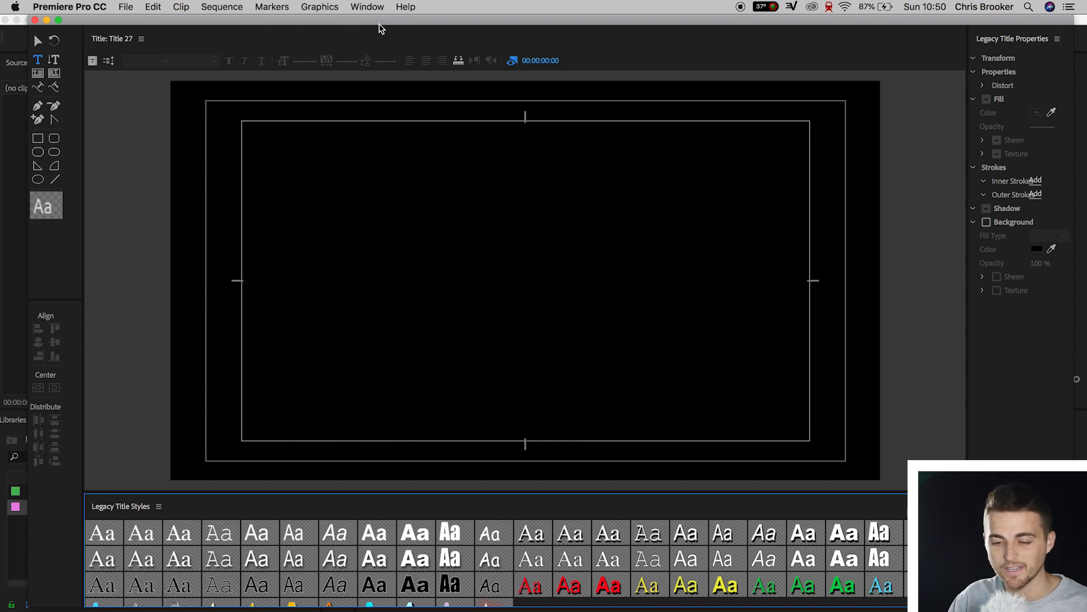
pyautogui.moveTo(38, 59)
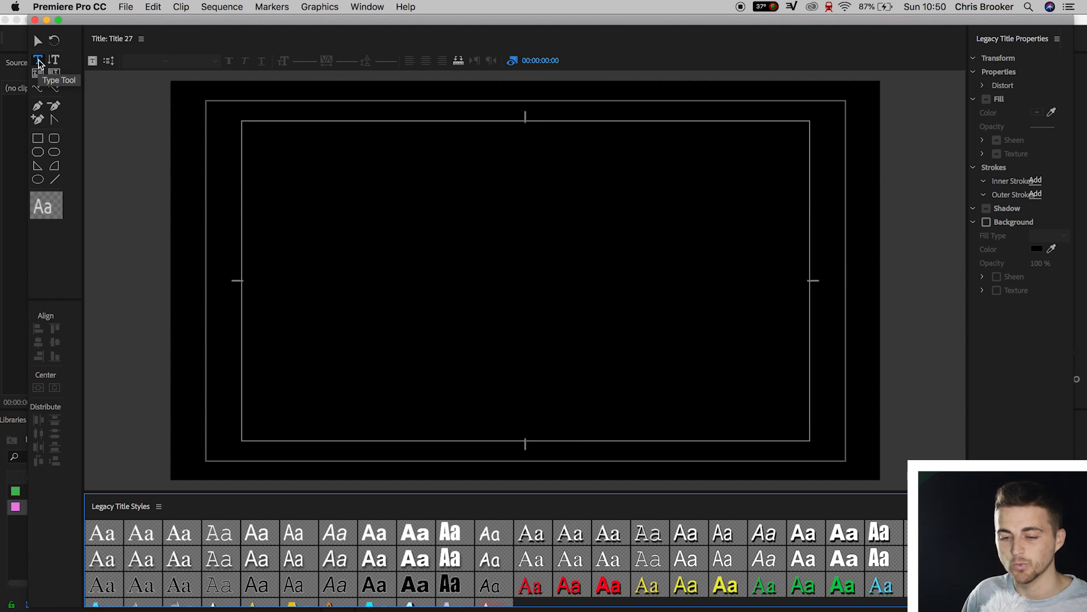
# Step: Add the text BROOKER to the title and change its font family
pyautogui.click(409, 207)
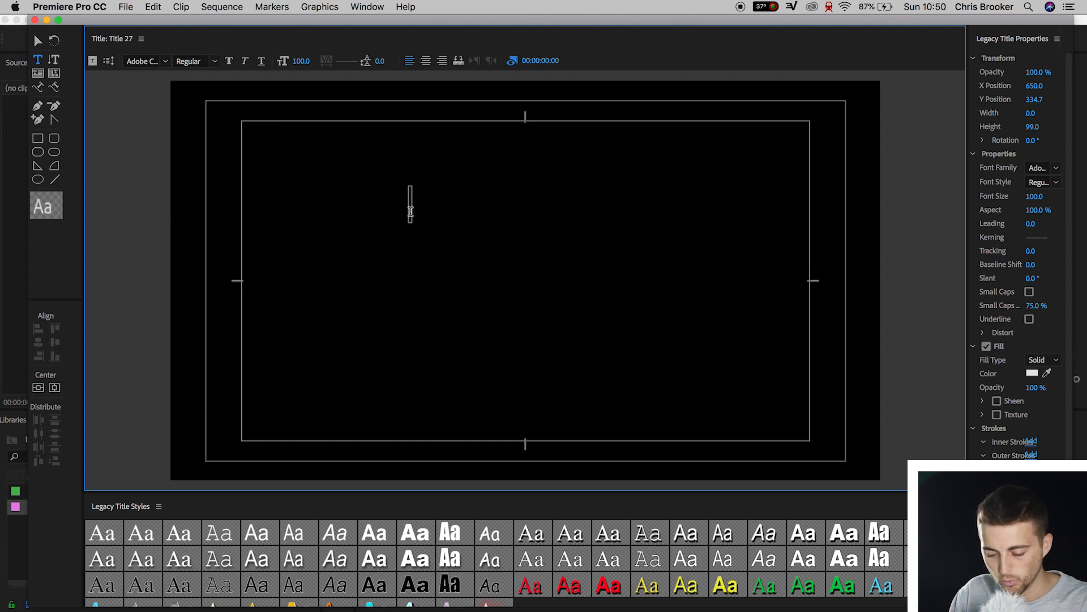
pyautogui.write('BROOKER')
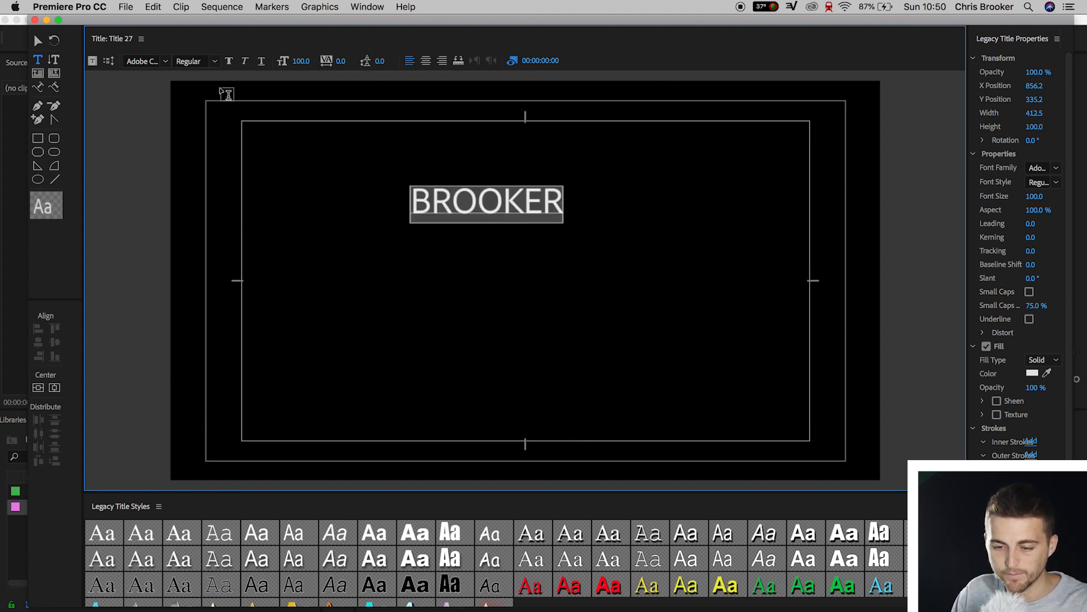
pyautogui.click(142, 60)
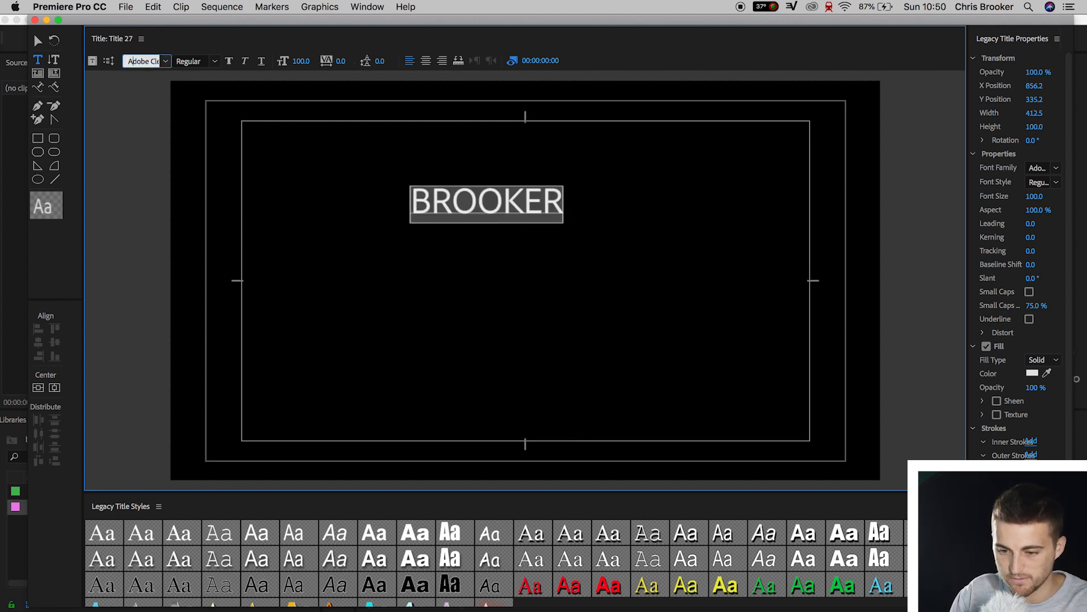
pyautogui.click(145, 61)
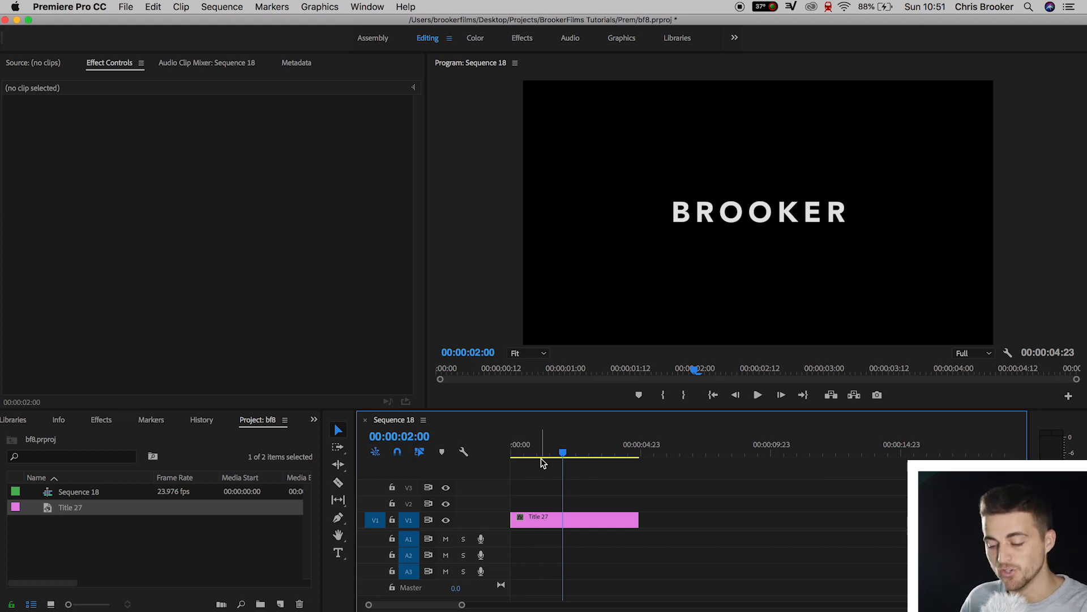
# Step: Keyframe Title 27's Position at frame 0 and frame 23, with a lower start
pyautogui.click(562, 517)
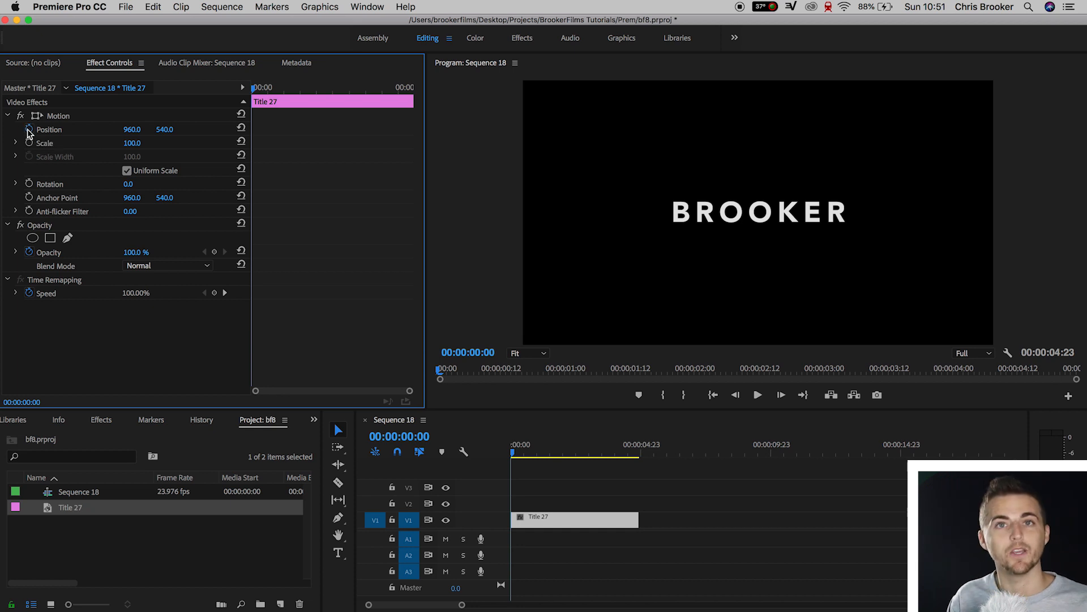
pyautogui.click(29, 129)
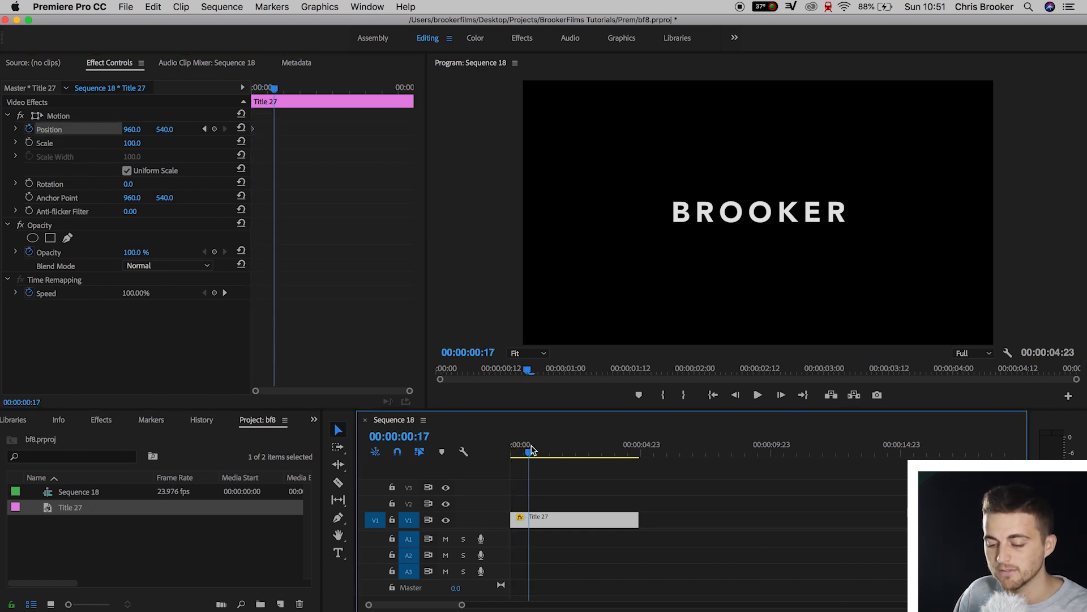
pyautogui.click(537, 444)
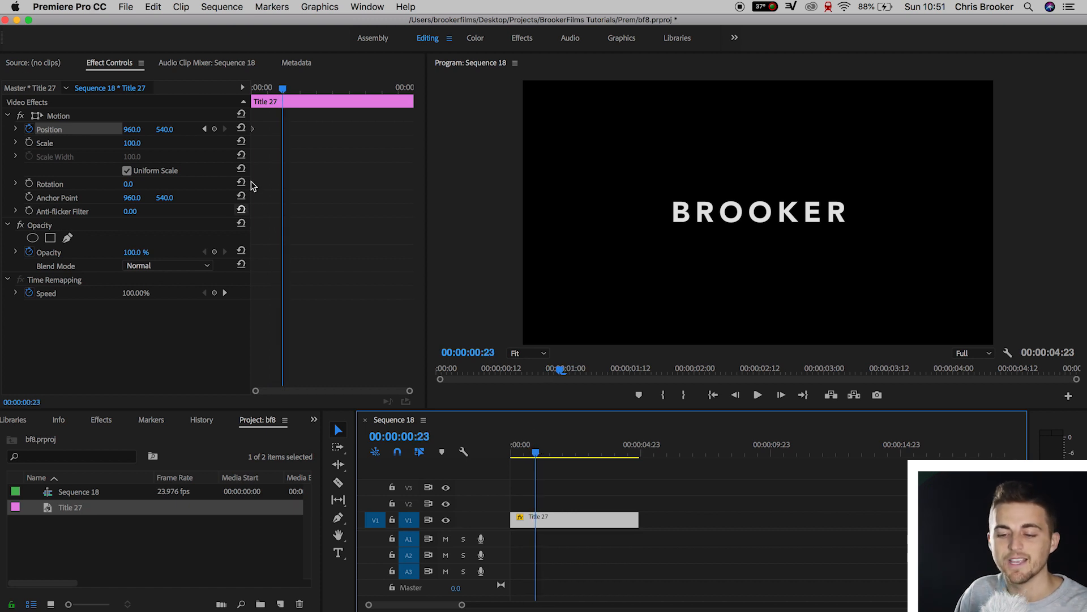
pyautogui.click(214, 129)
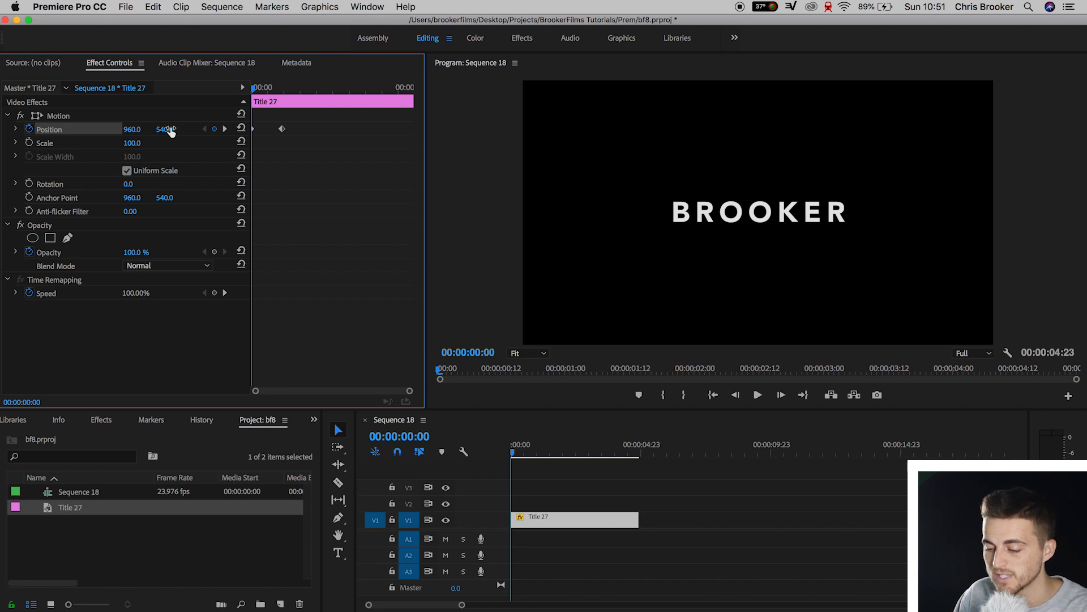
pyautogui.moveTo(165, 129); pyautogui.dragTo(165, 129)
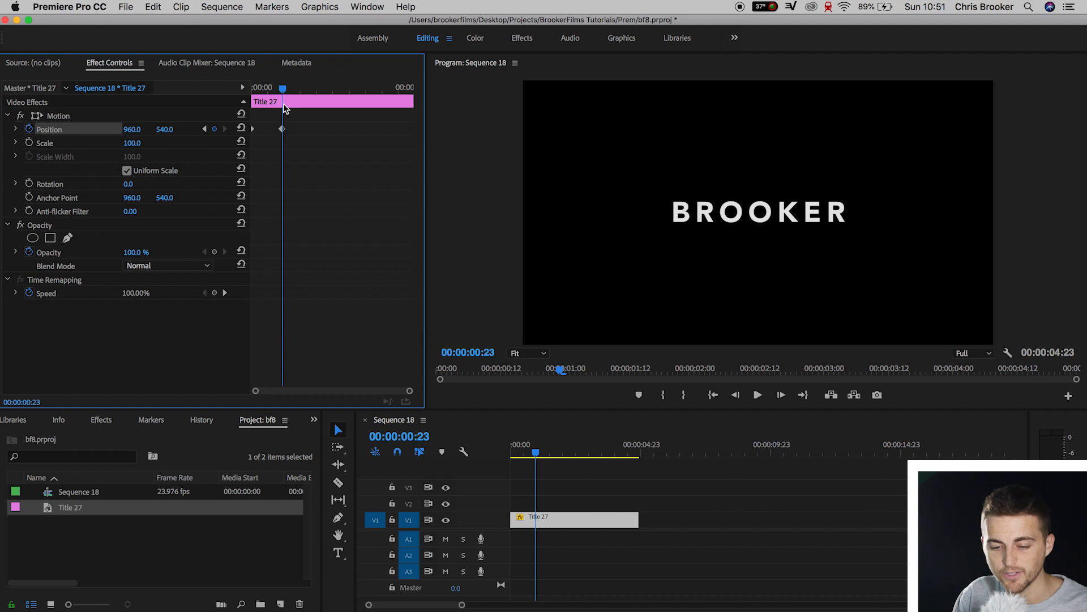
pyautogui.moveTo(49, 238)
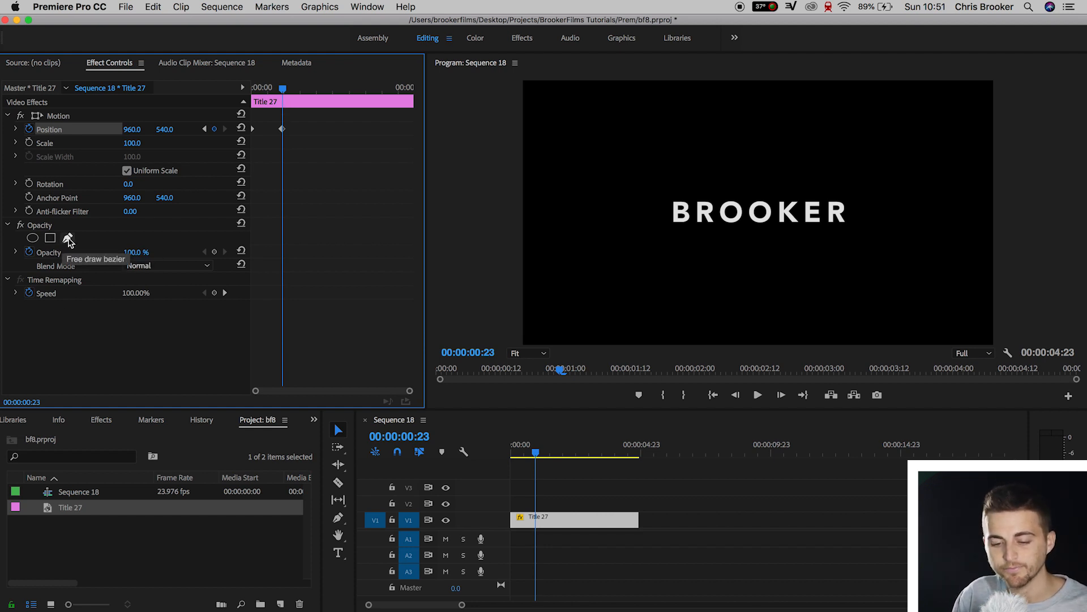
pyautogui.moveTo(50, 238)
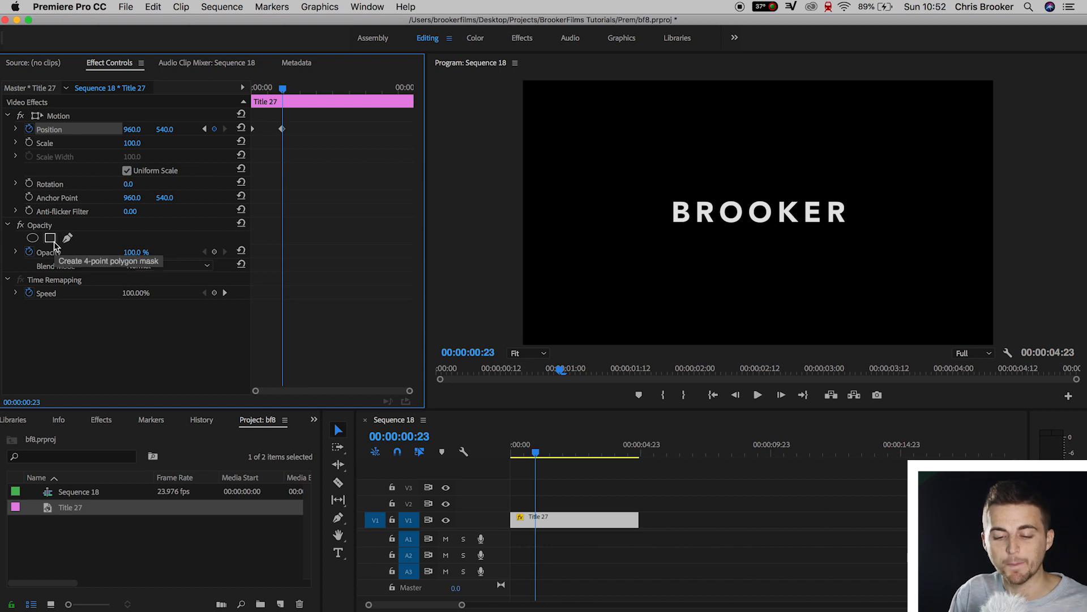
# Step: Add a four-point polygon mask around BROOKER and keyframe its Mask Path
pyautogui.click(50, 238)
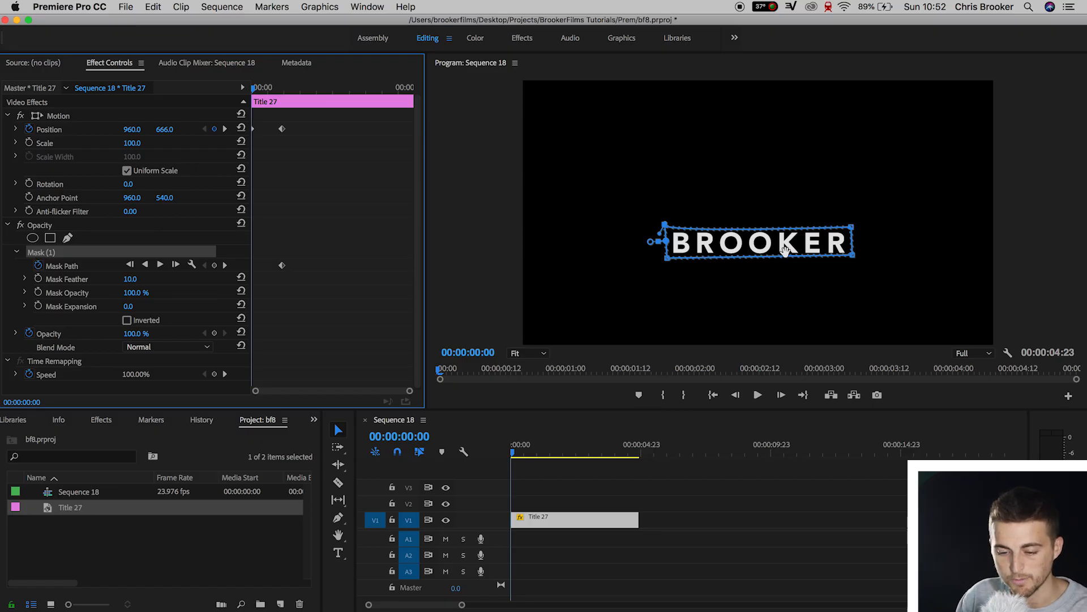
pyautogui.click(62, 265)
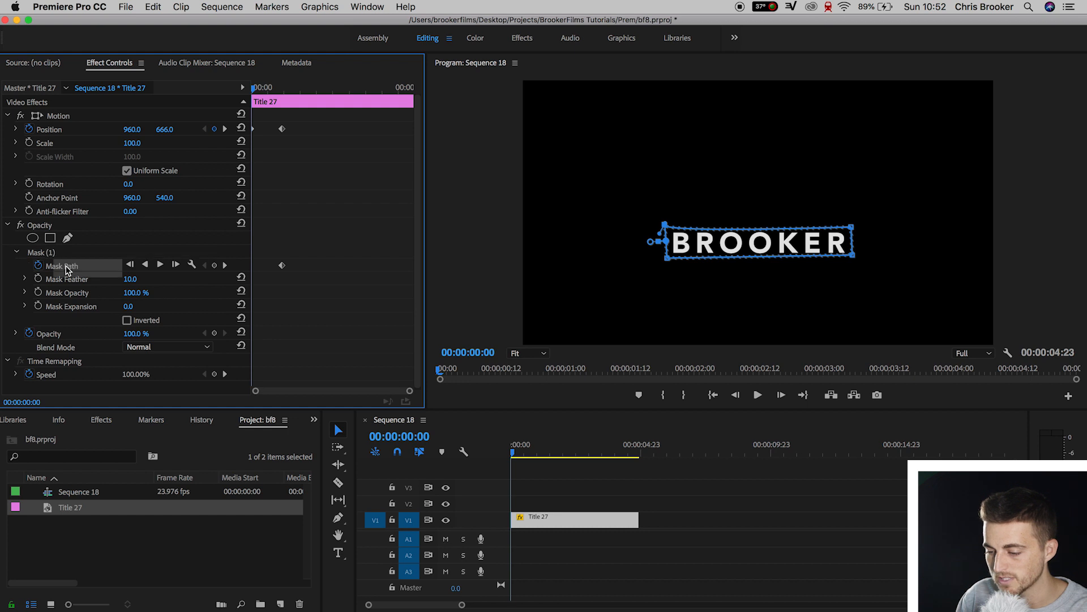
pyautogui.moveTo(832, 247)
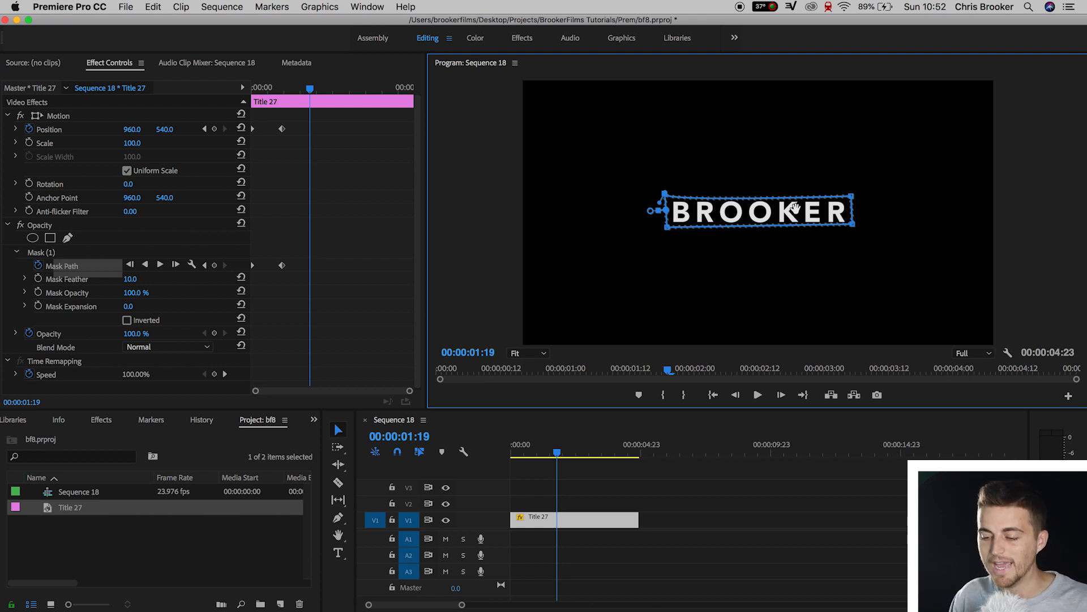
pyautogui.click(725, 483)
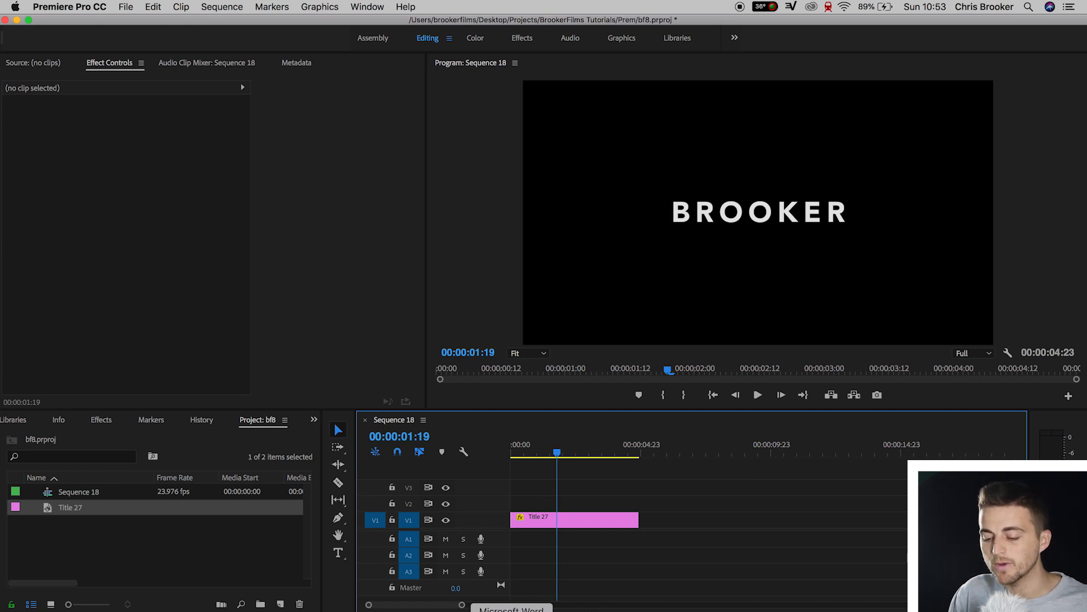
# Step: Nest the Title 27 clip into Nested Sequence 16 and select the nested clip
pyautogui.click(574, 518)
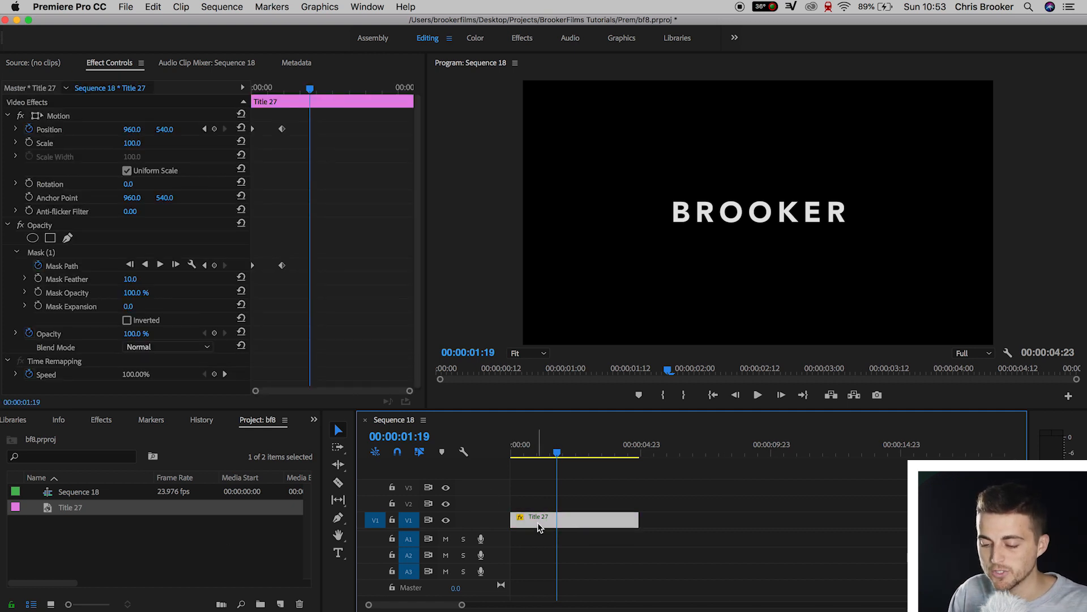
pyautogui.rightClick(541, 519)
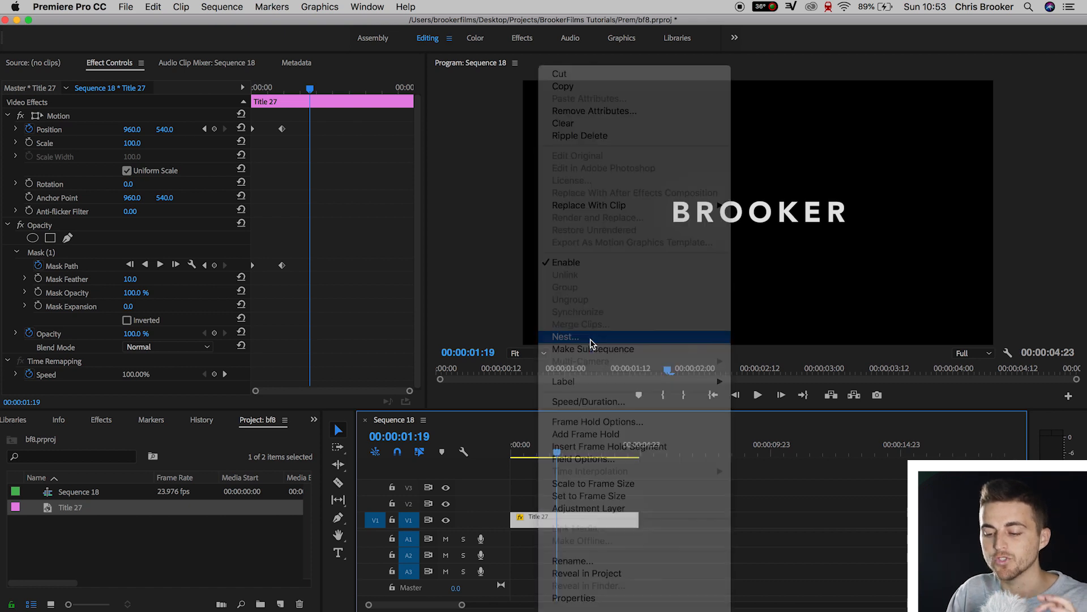
pyautogui.click(566, 337)
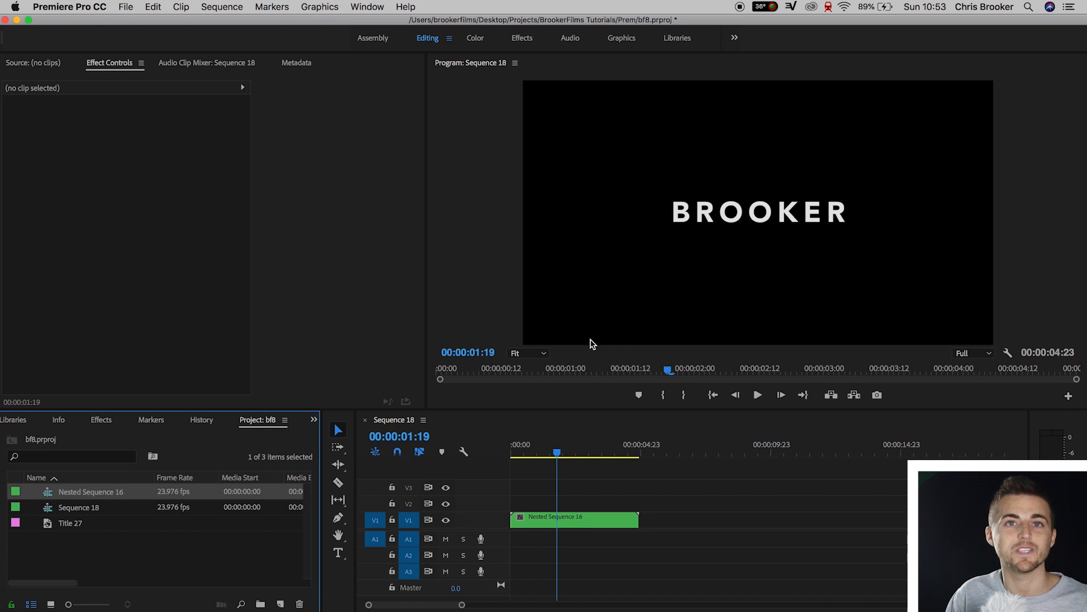
pyautogui.click(574, 520)
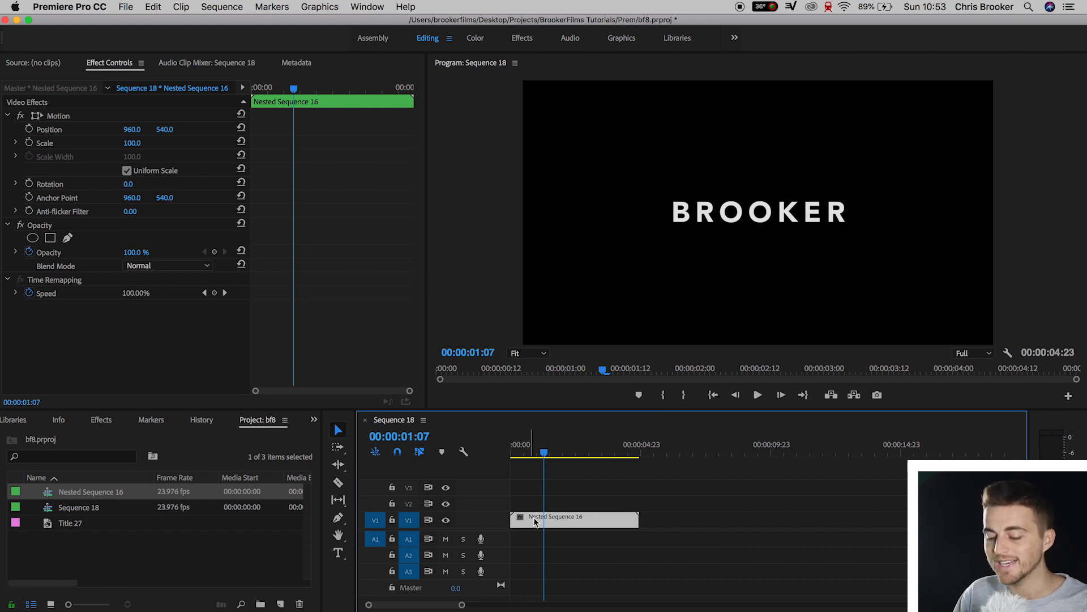
pyautogui.moveTo(531, 528)
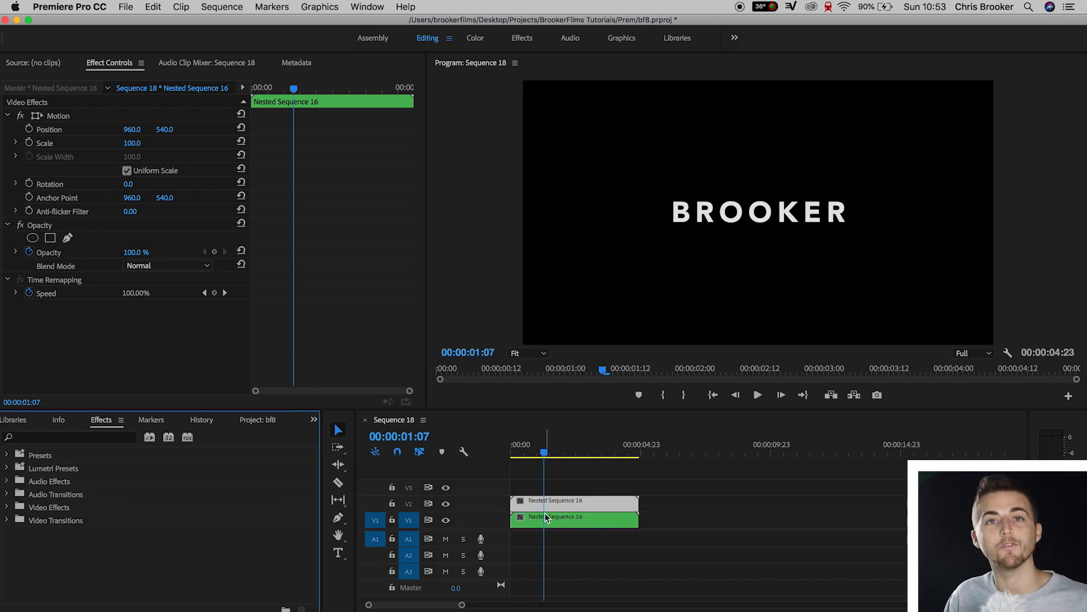
pyautogui.moveTo(555, 503)
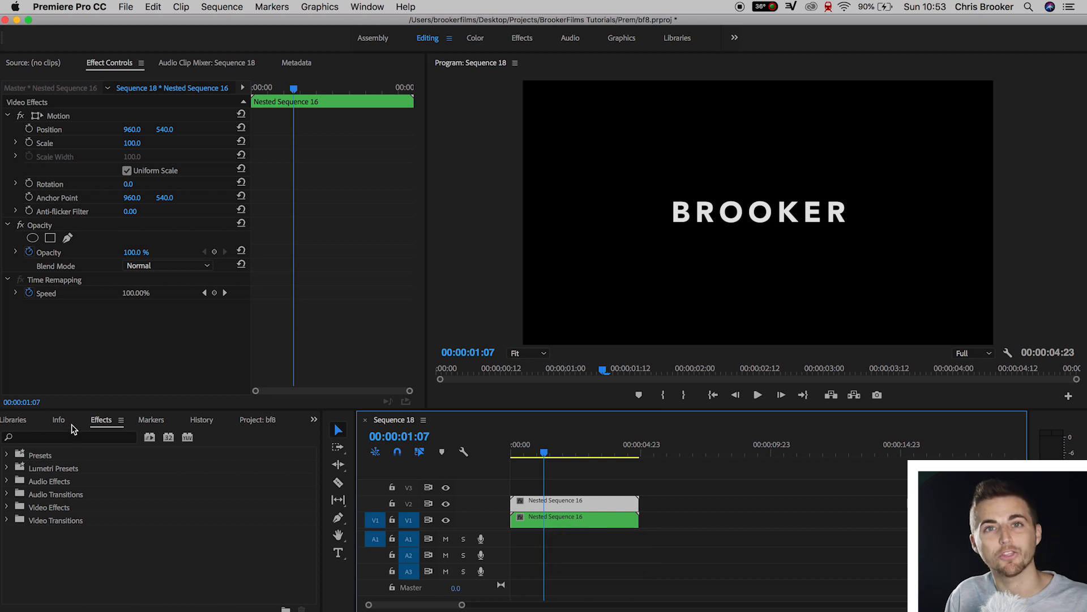
# Step: Search the Effects library for the Basic 3D effect
pyautogui.click(69, 436)
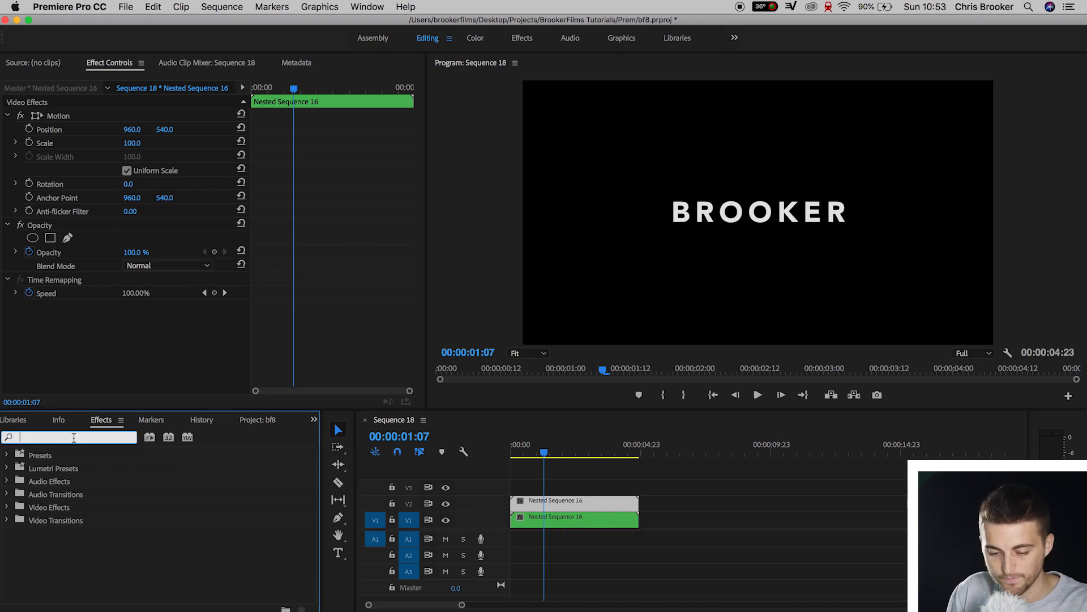
pyautogui.write('basil')
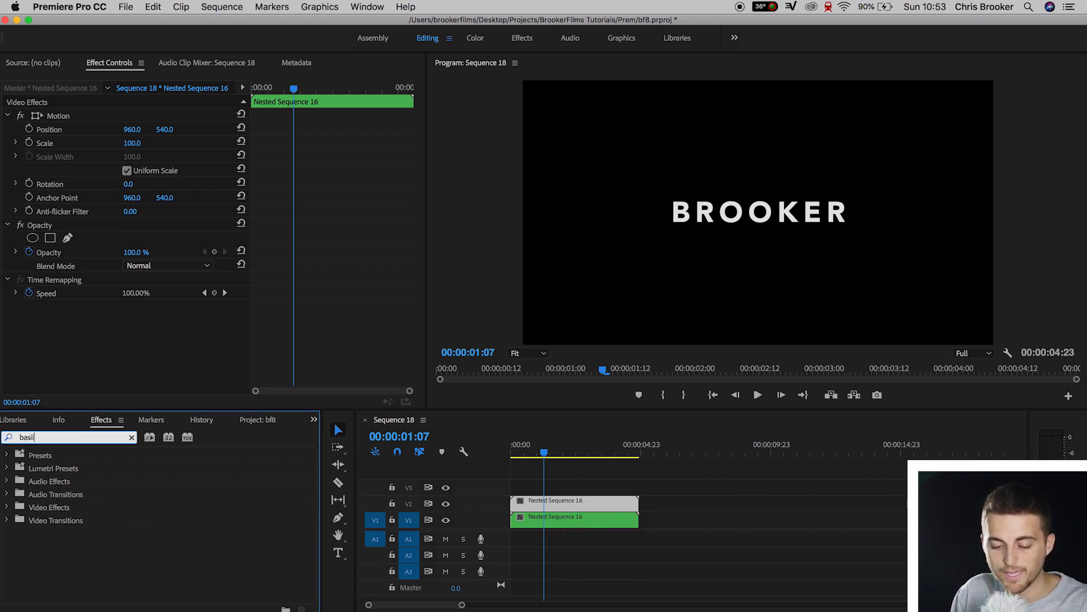
pyautogui.write('basic')
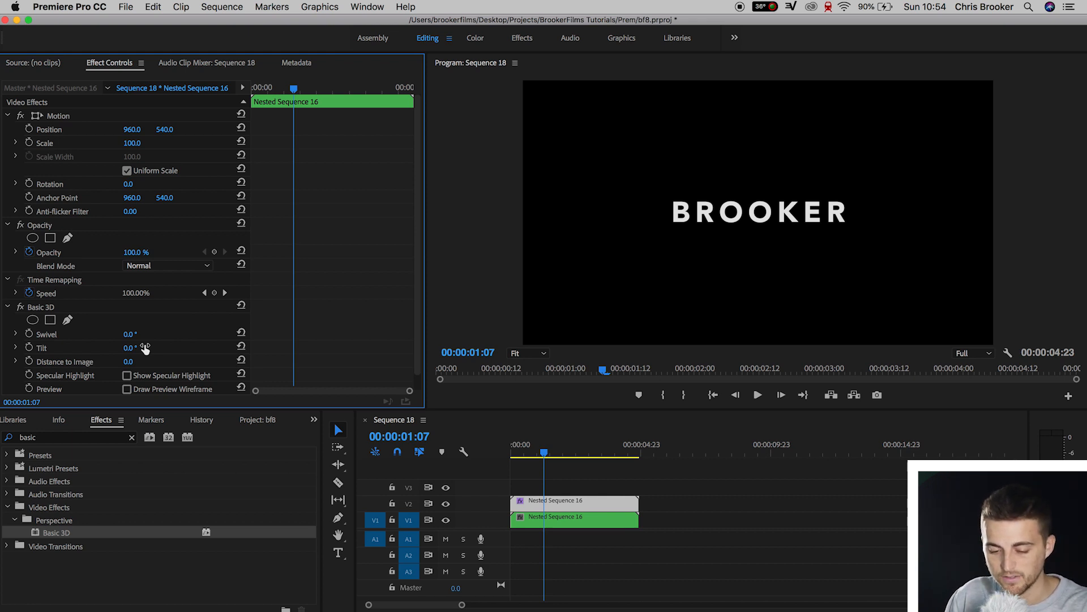
# Step: Tilt the upper copy 180° with Basic 3D and lower it to about Y 680
pyautogui.moveTo(127, 347); pyautogui.dragTo(146, 347)
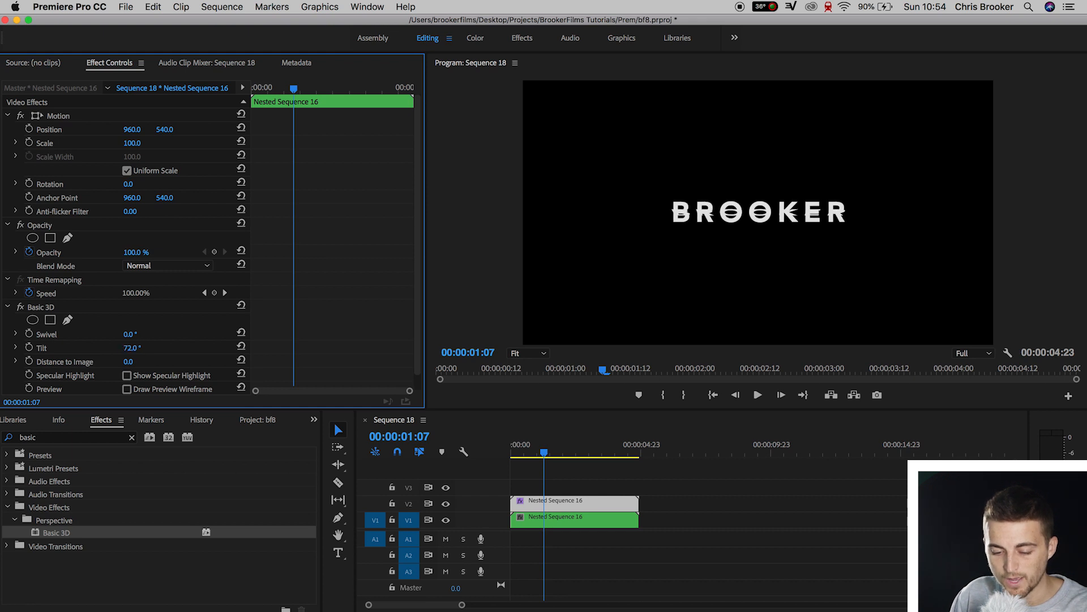
pyautogui.click(130, 348)
pyautogui.write('180')
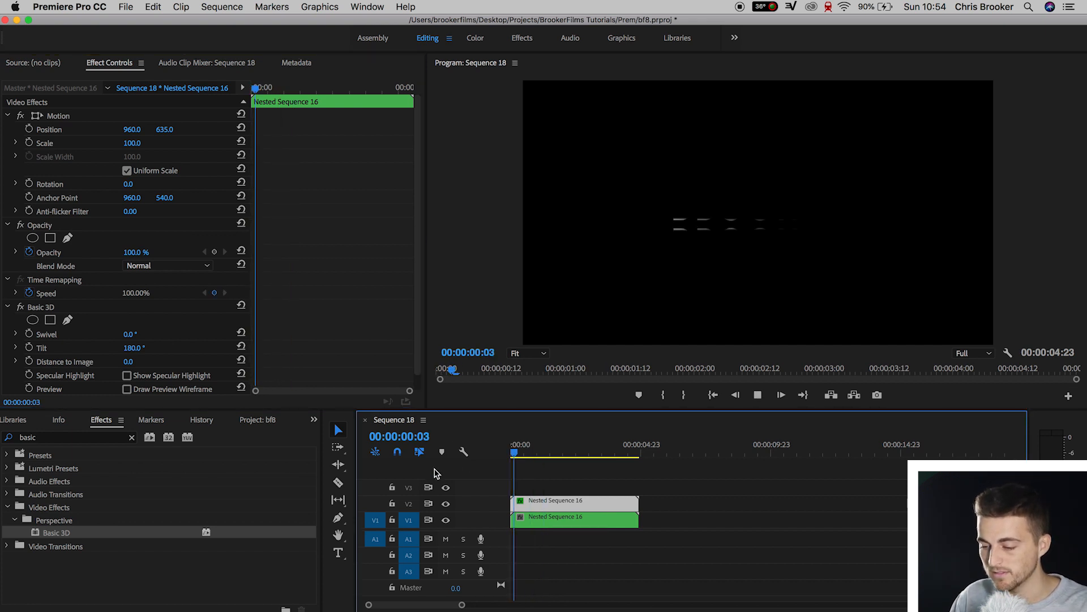
pyautogui.click(535, 452)
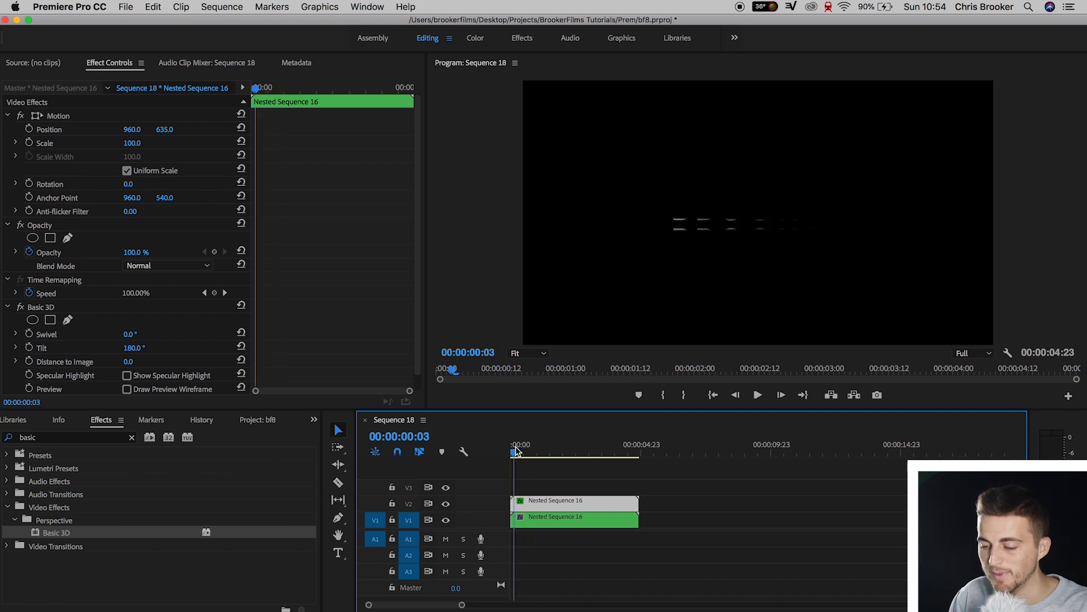
pyautogui.click(519, 451)
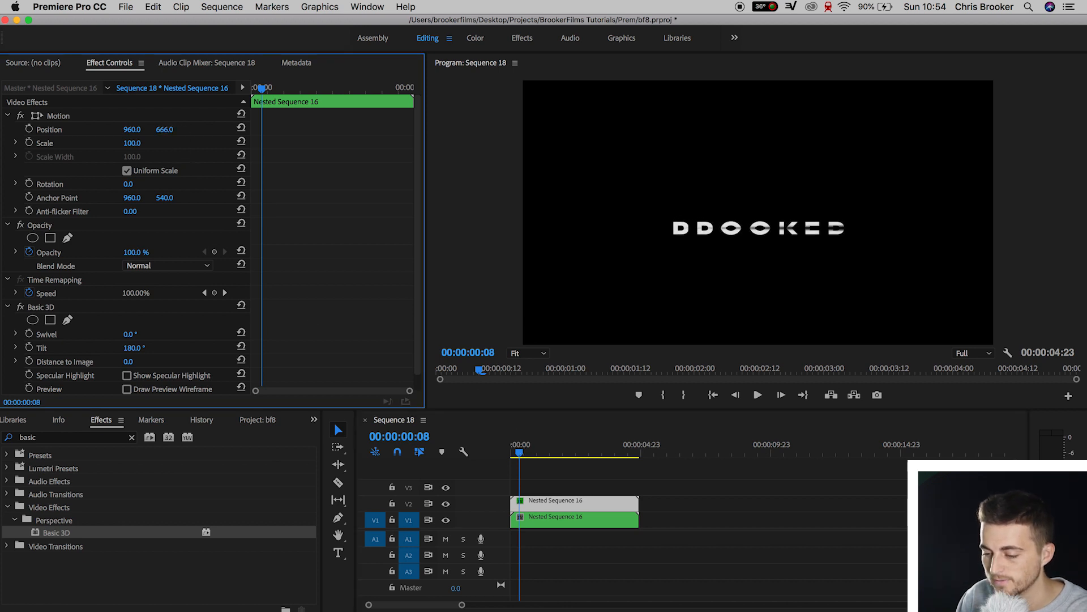
pyautogui.click(757, 395)
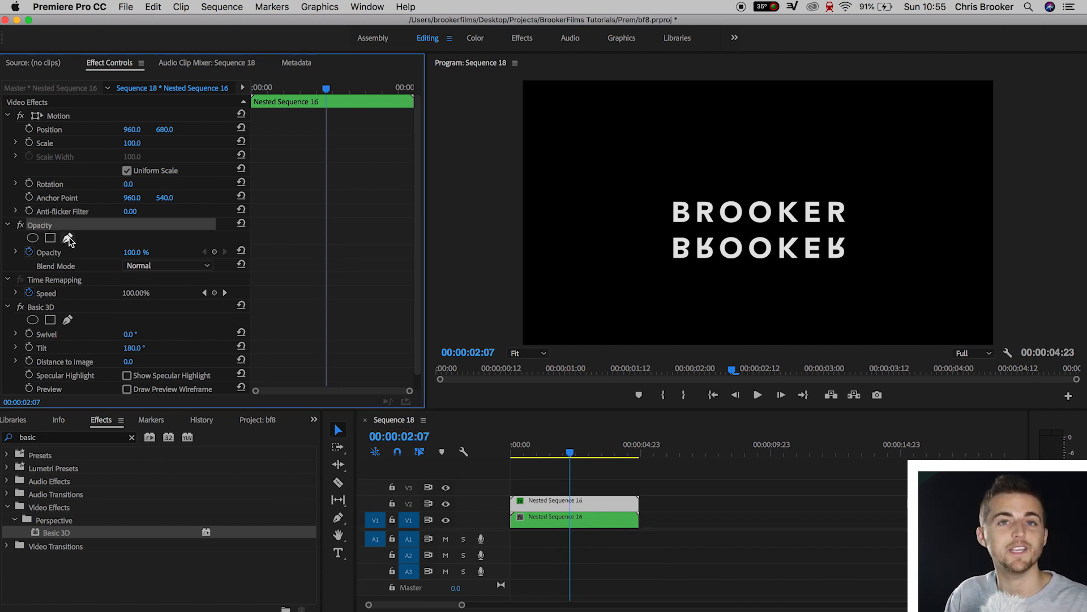
# Step: Mask the flipped copy around title and reflection, feathered to about 149
pyautogui.click(50, 238)
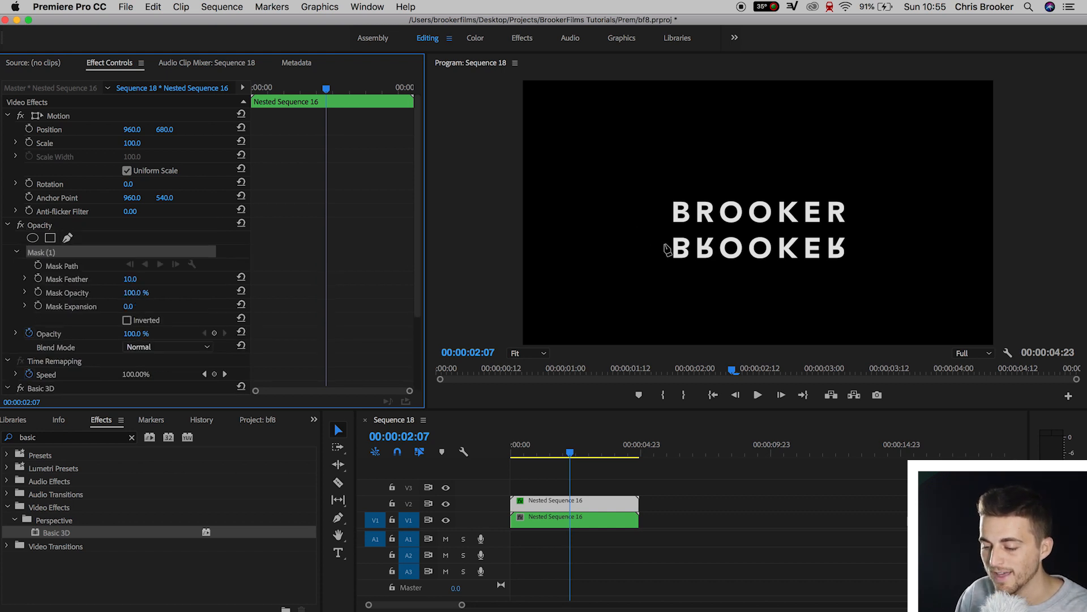
pyautogui.moveTo(666, 244); pyautogui.dragTo(858, 252)
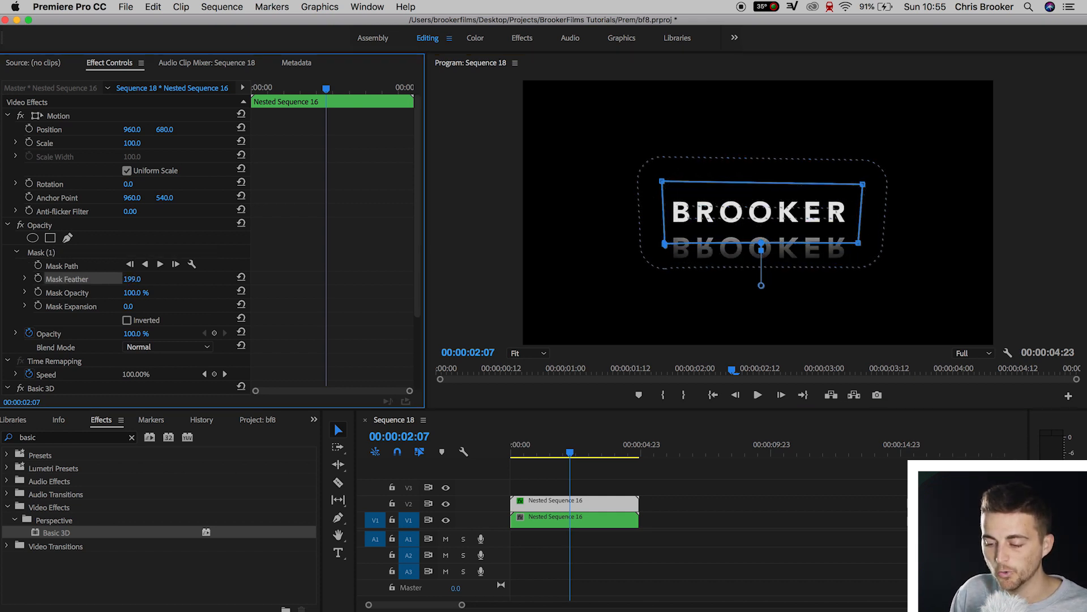
pyautogui.moveTo(132, 278); pyautogui.dragTo(118, 278)
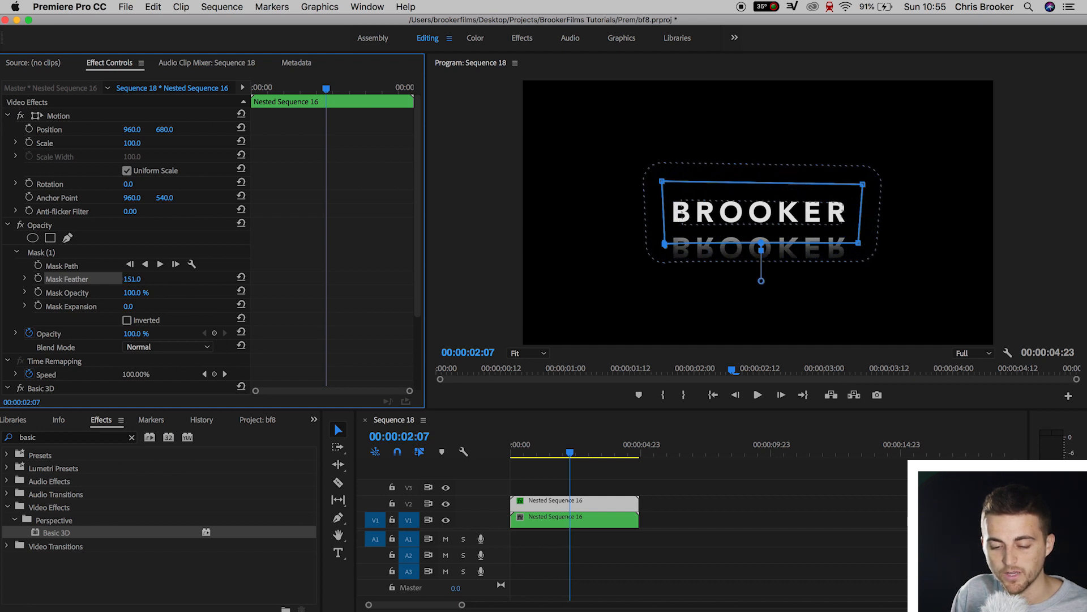
pyautogui.moveTo(135, 278); pyautogui.dragTo(132, 278)
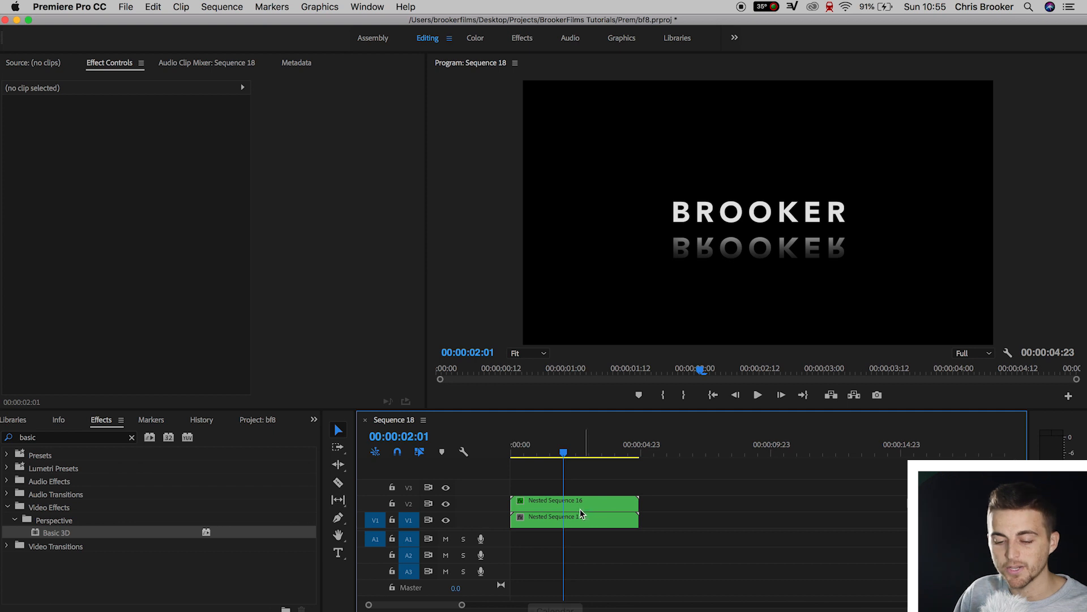
pyautogui.click(562, 501)
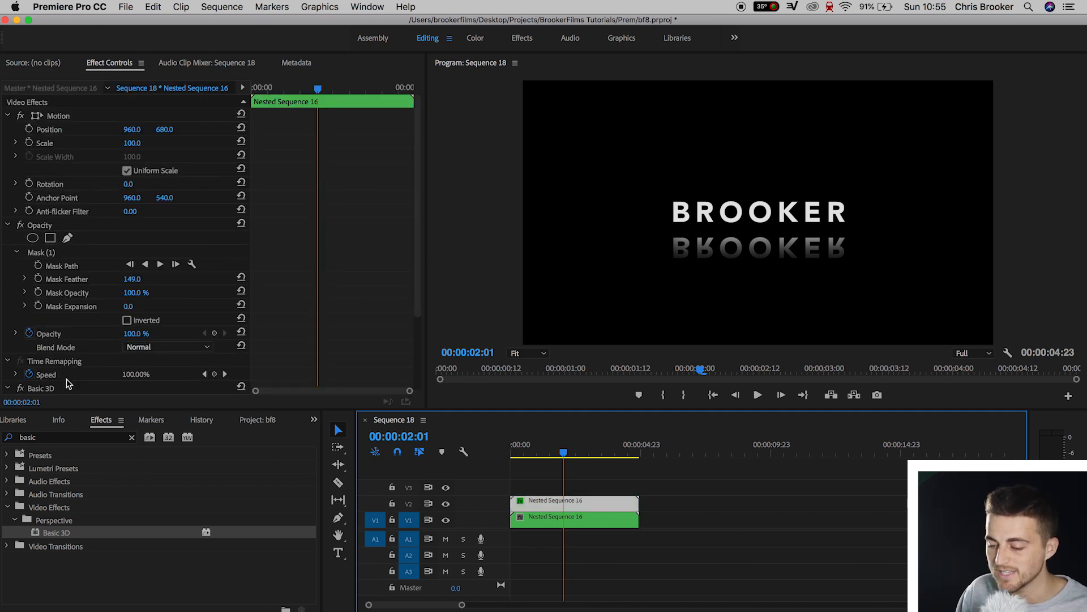